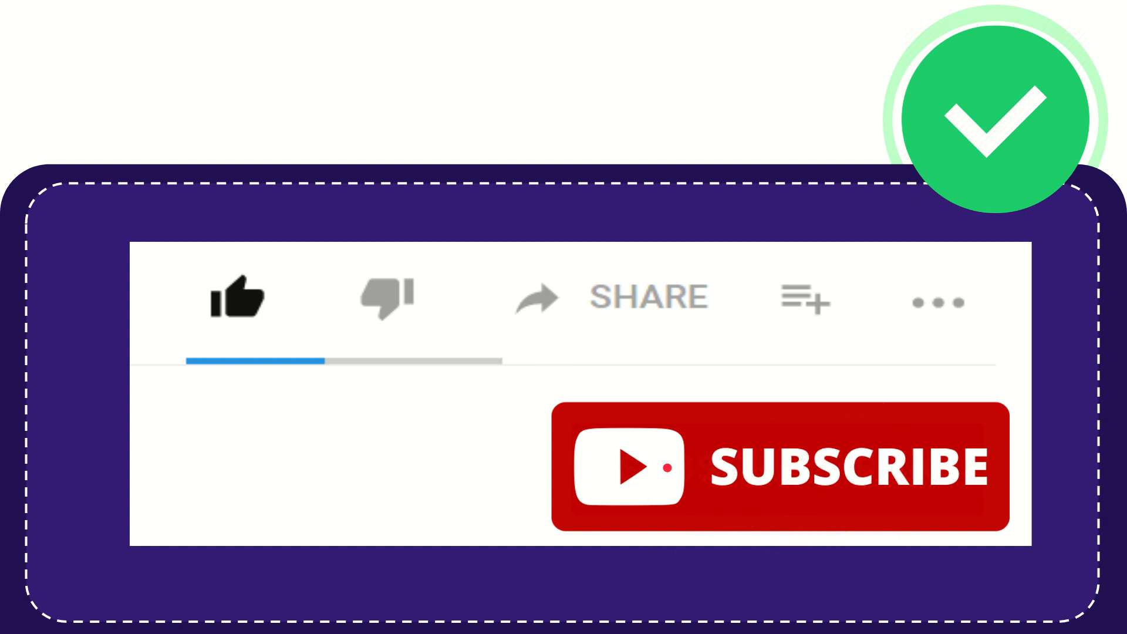
pyautogui.click(237, 297)
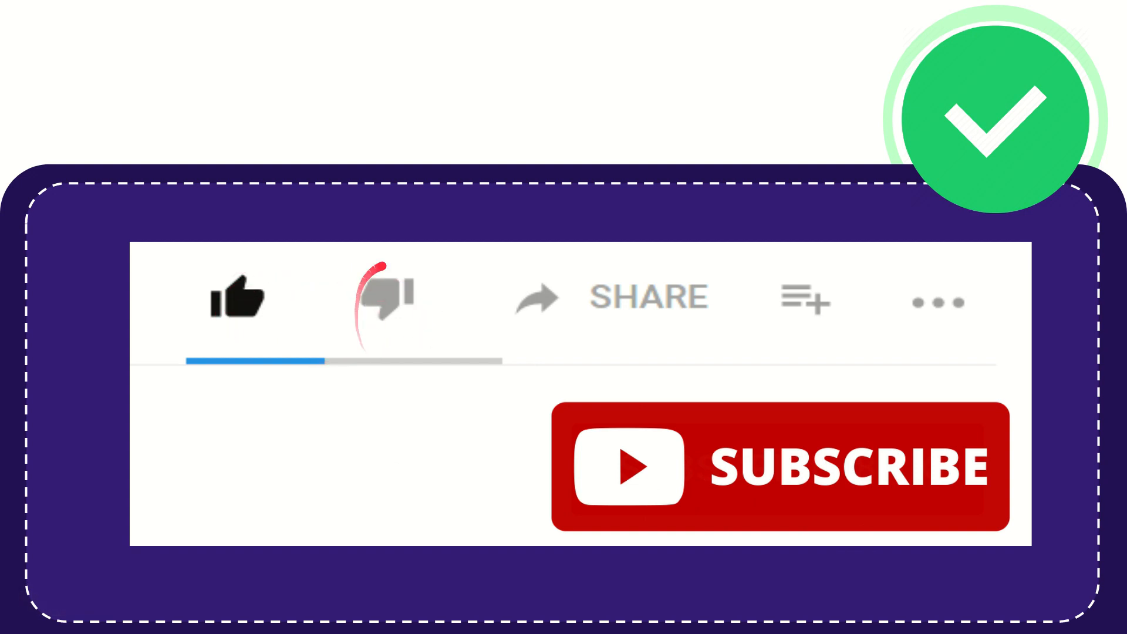
pyautogui.click(386, 298)
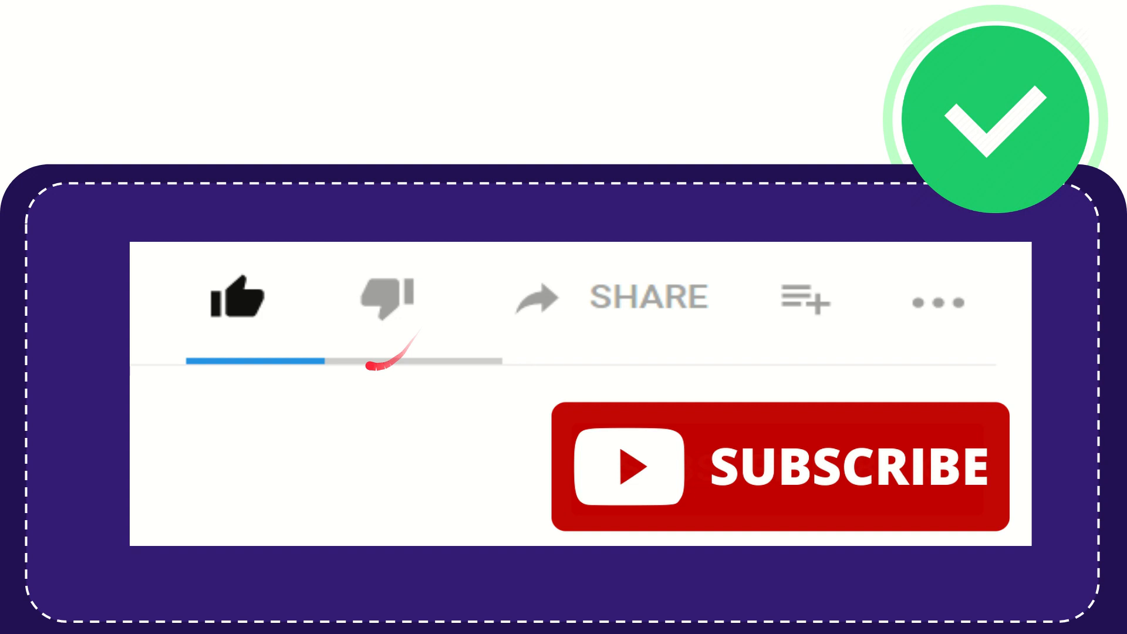